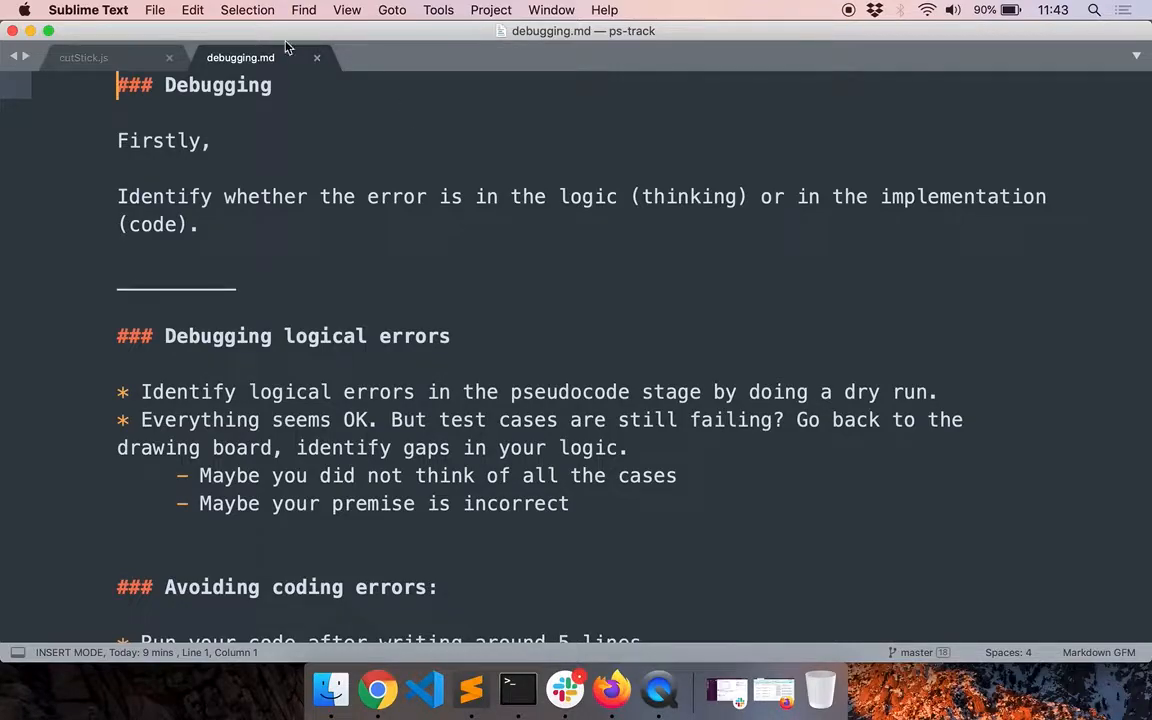
Step: Open the Cut the sticks HackerRank link from the first comment of cutStick.js
left_click(84, 57)
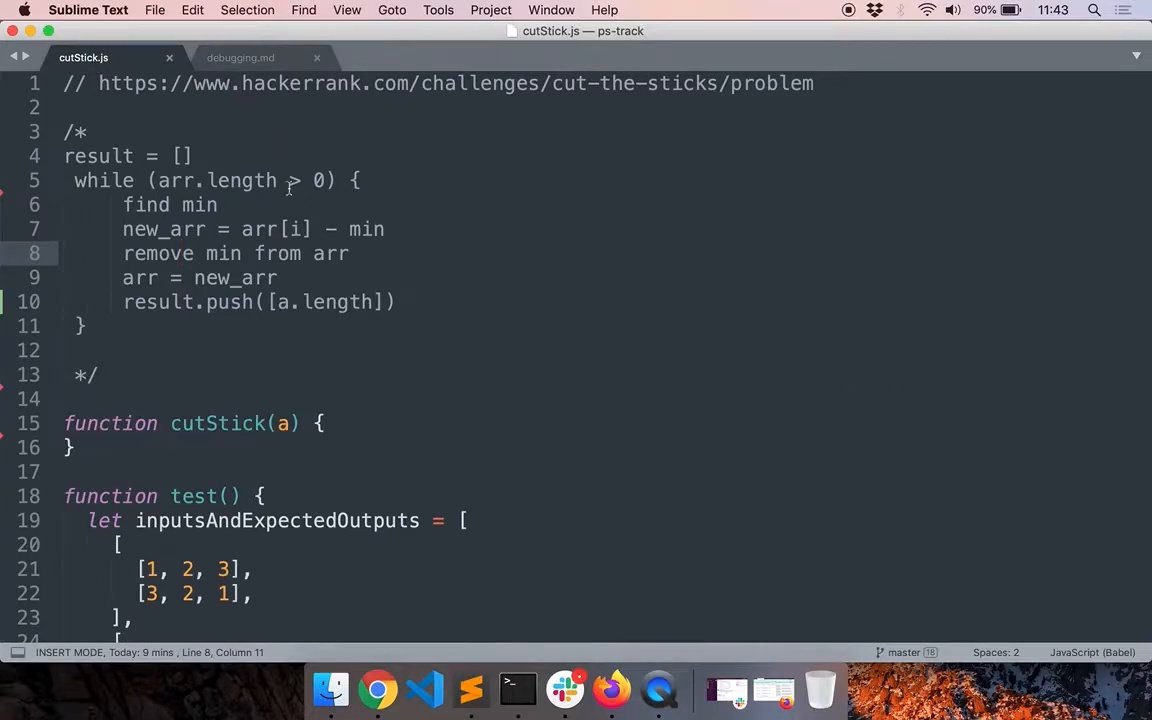
left_click_drag(99, 83, 810, 83)
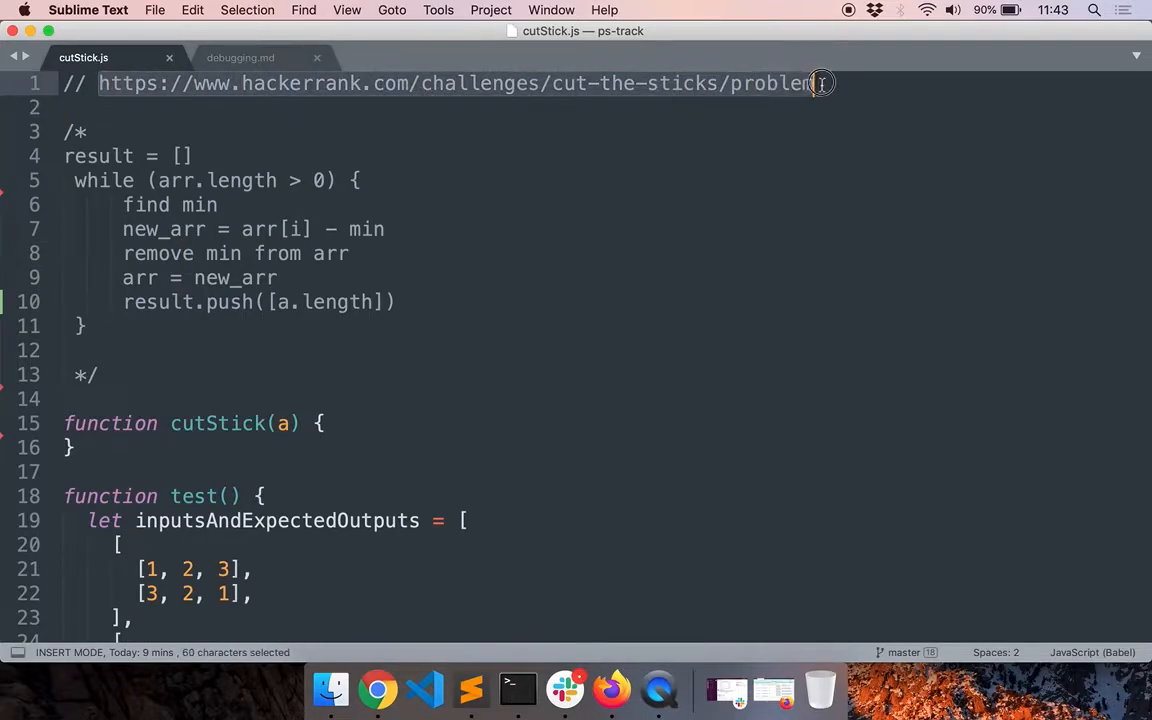
left_click(377, 689)
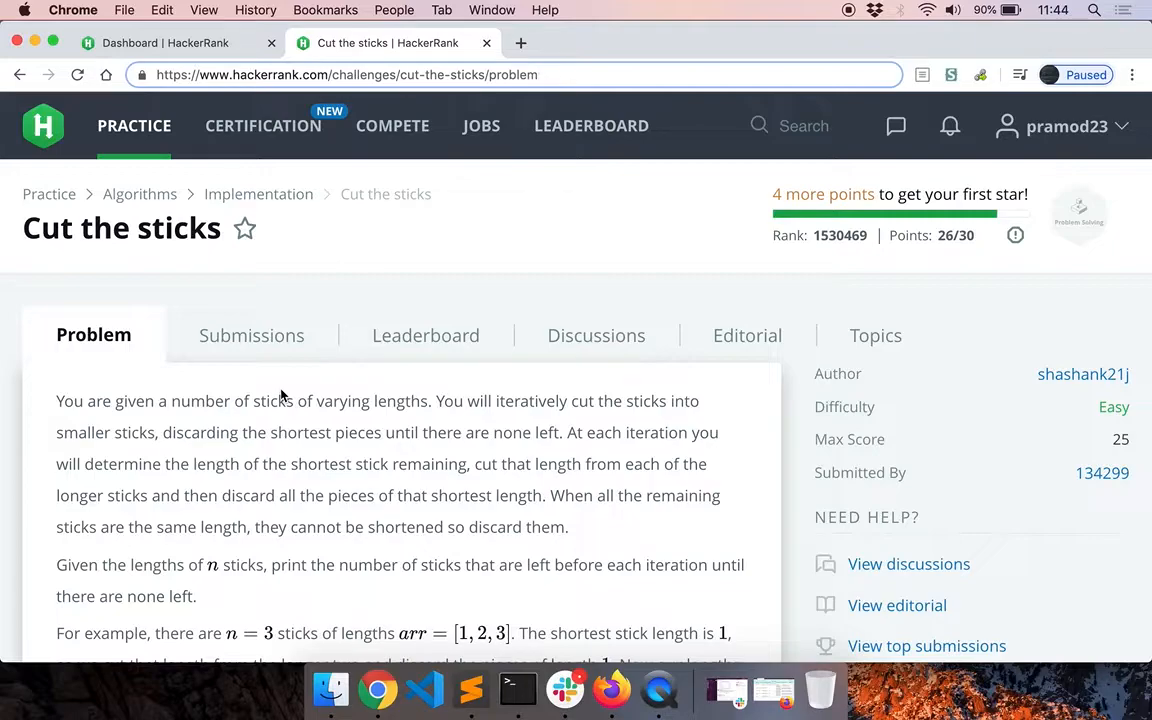
Step: Scroll through the Cut the sticks problem to the [3, 2, 1] example and Function Description
scroll("down", 3)
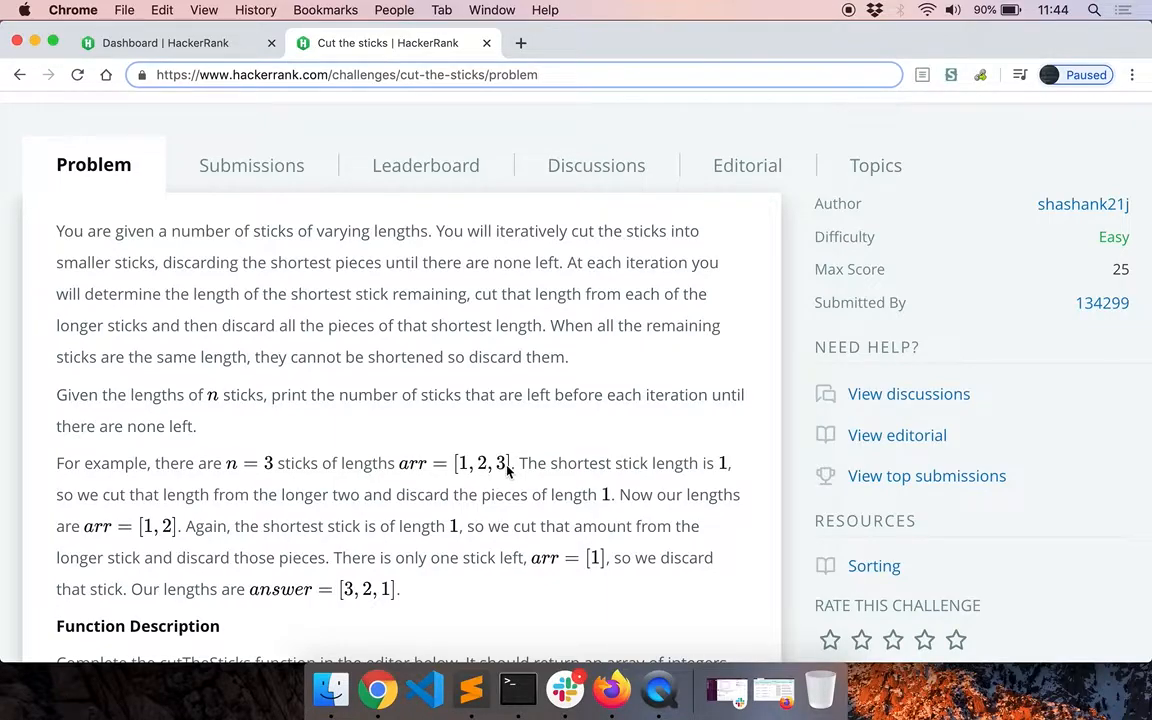
scroll("down", 3)
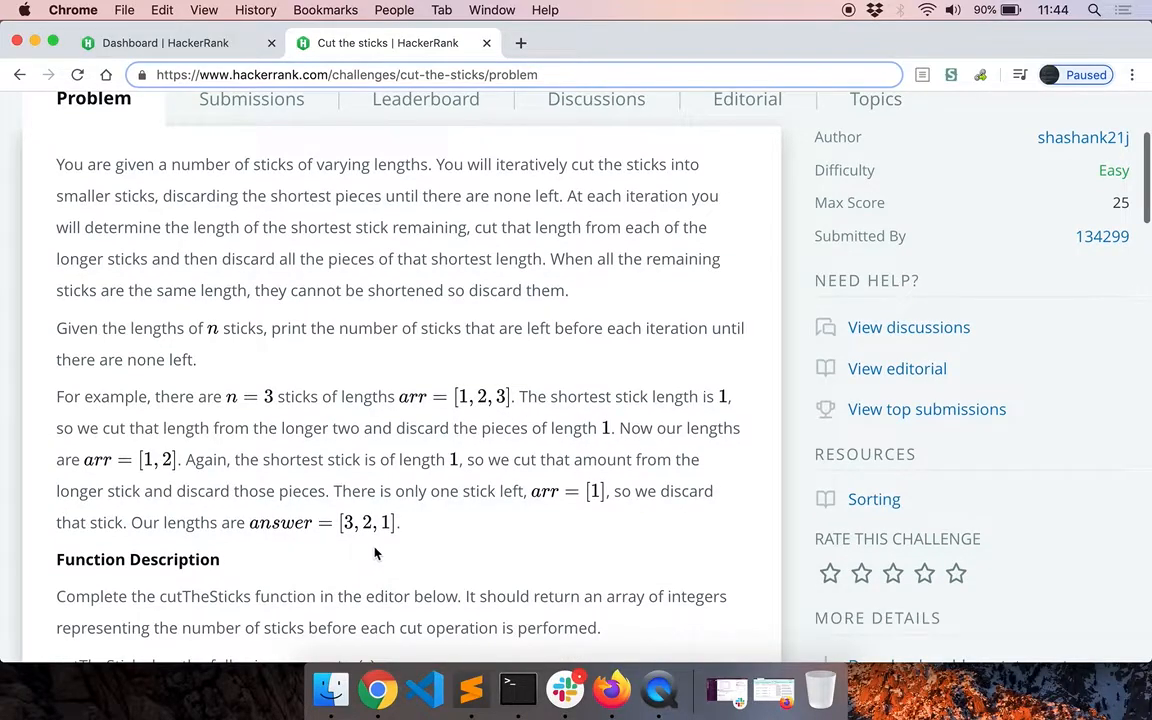
mouse_move(350, 530)
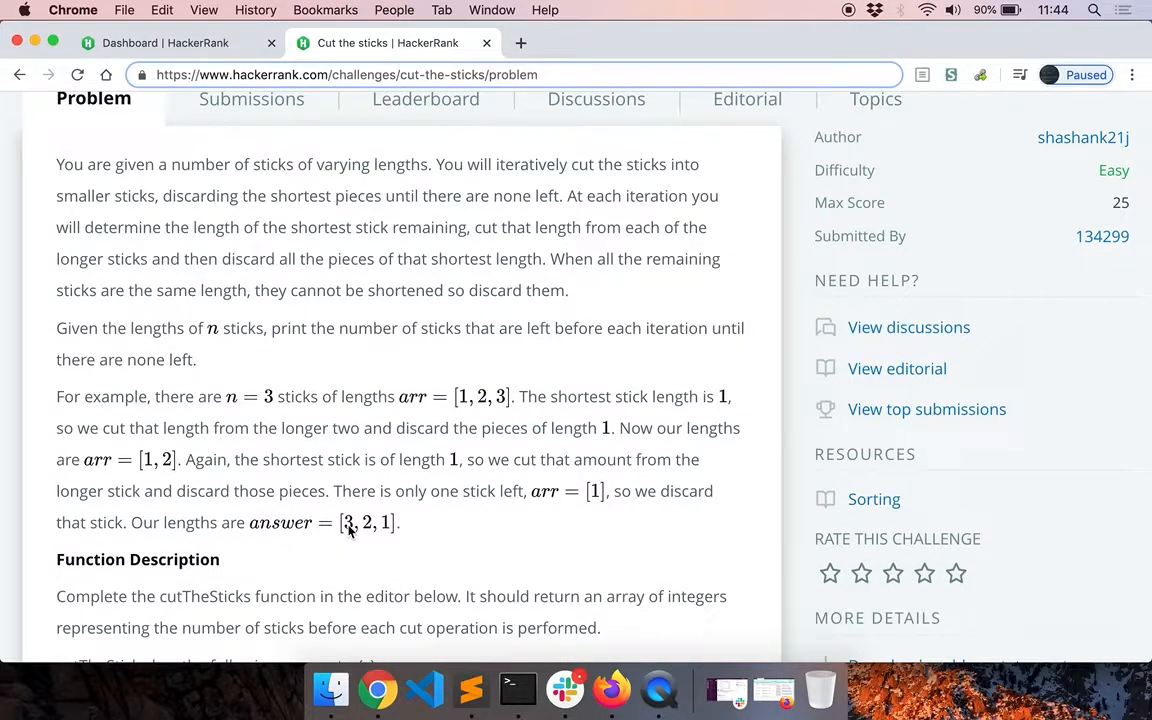
mouse_move(385, 533)
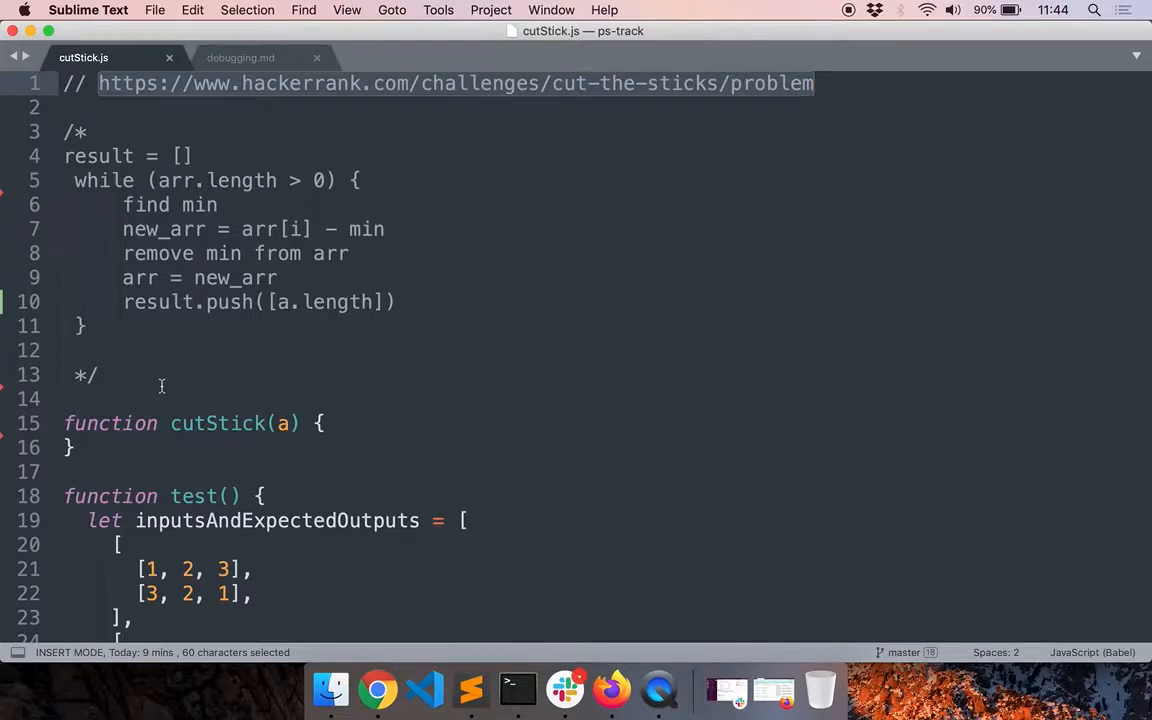
scroll("down", 3)
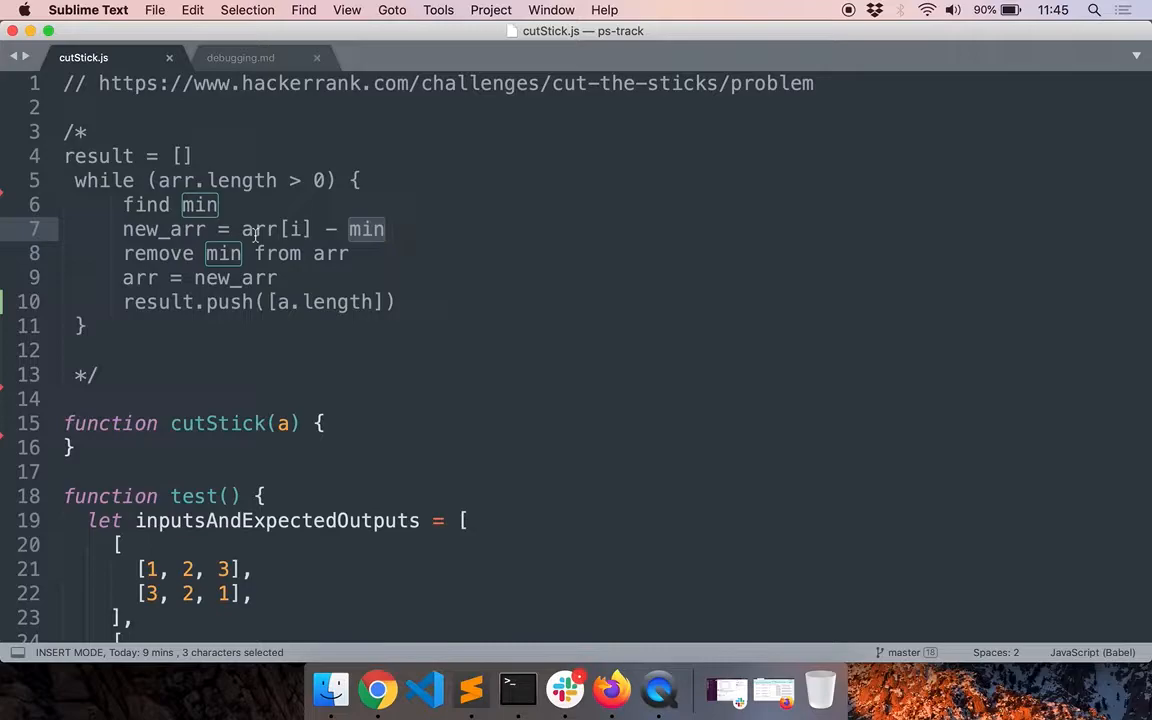
mouse_move(232, 308)
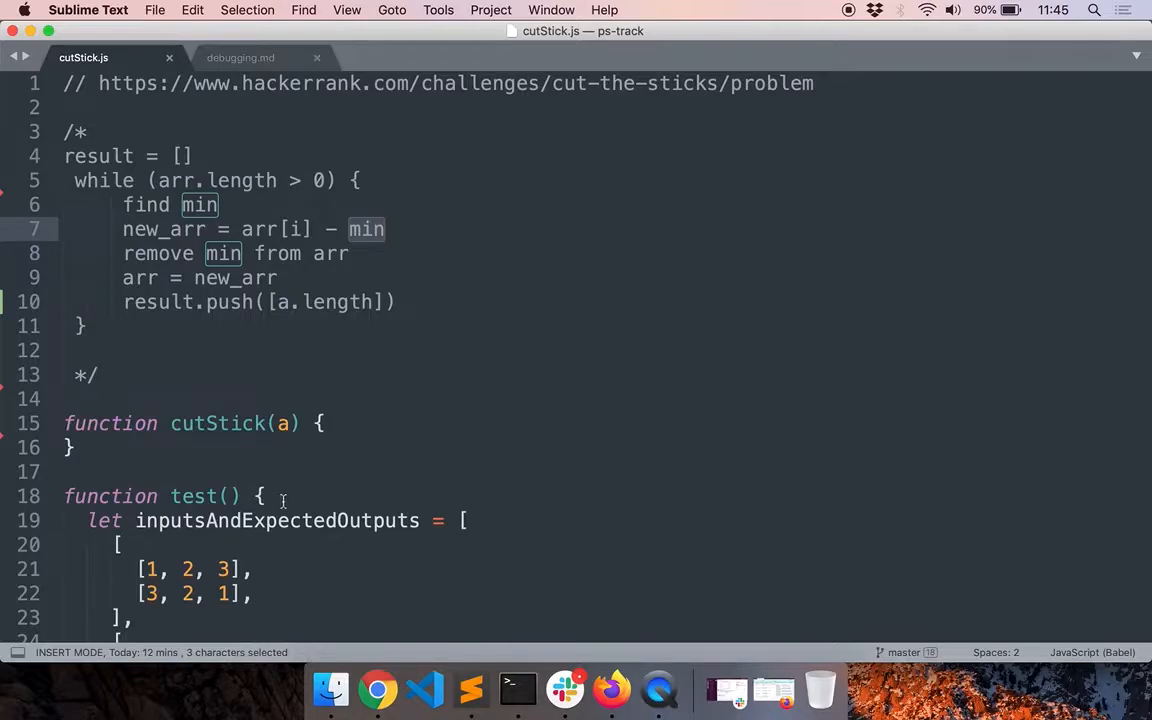
scroll("down", 3)
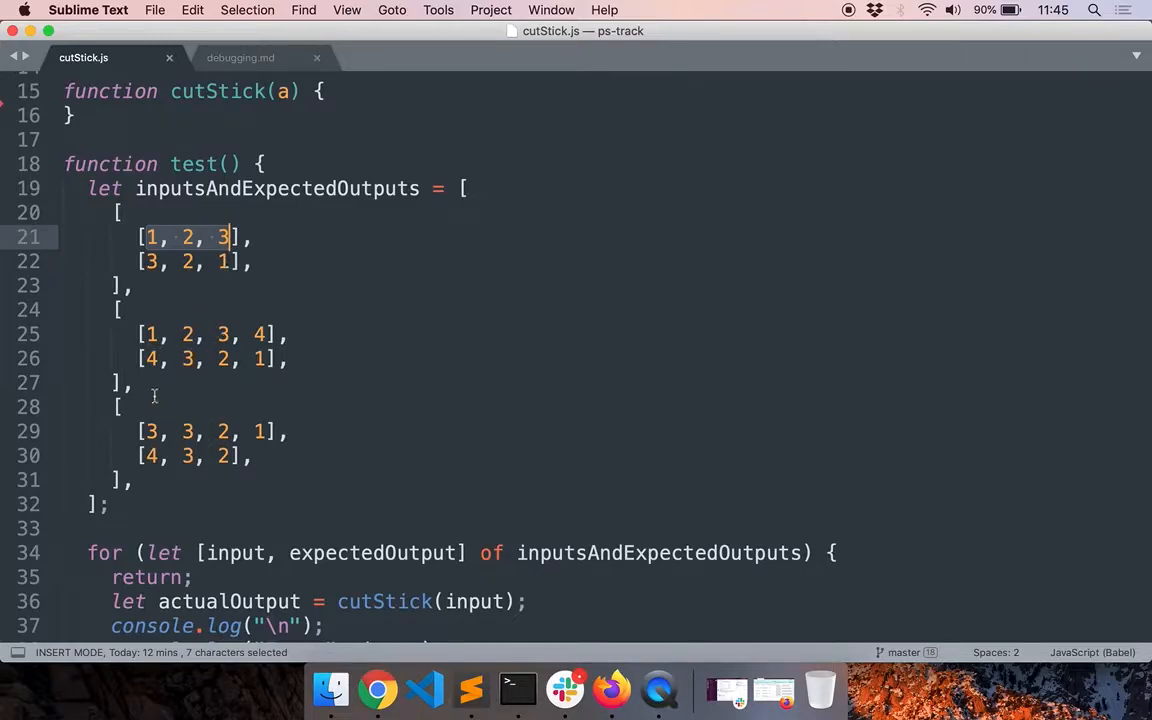
mouse_move(207, 484)
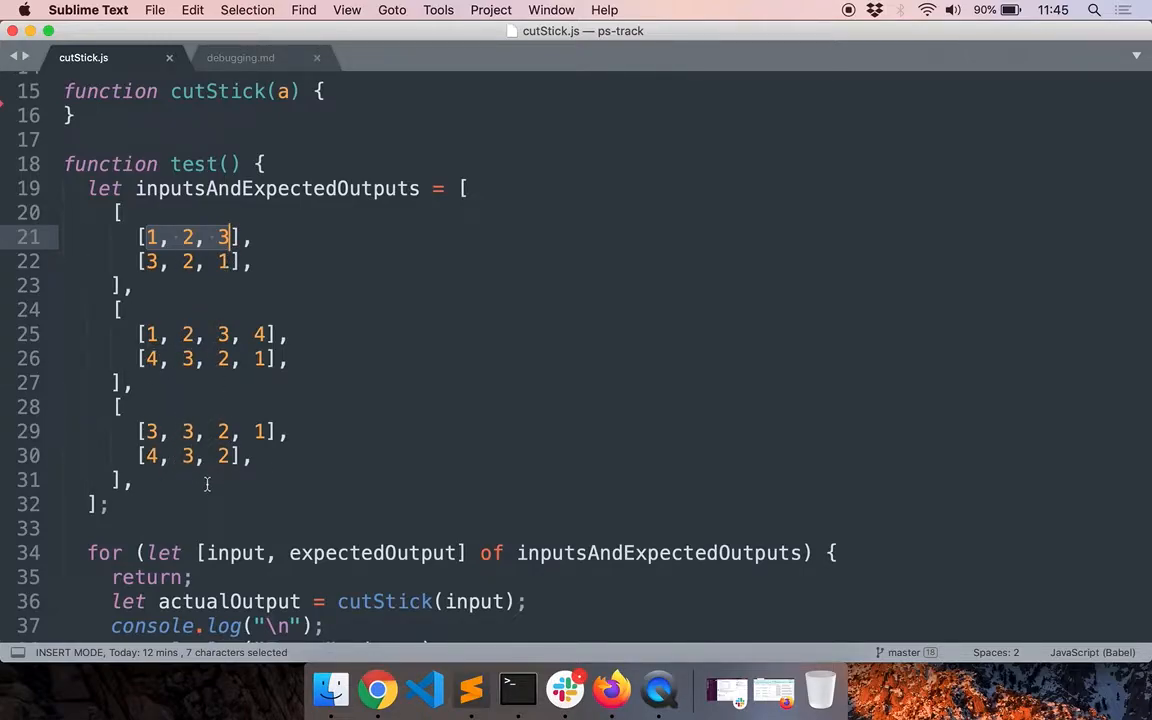
Step: Delete the 'return;' from the test() for loop and save cutStick.js
scroll("down", 3)
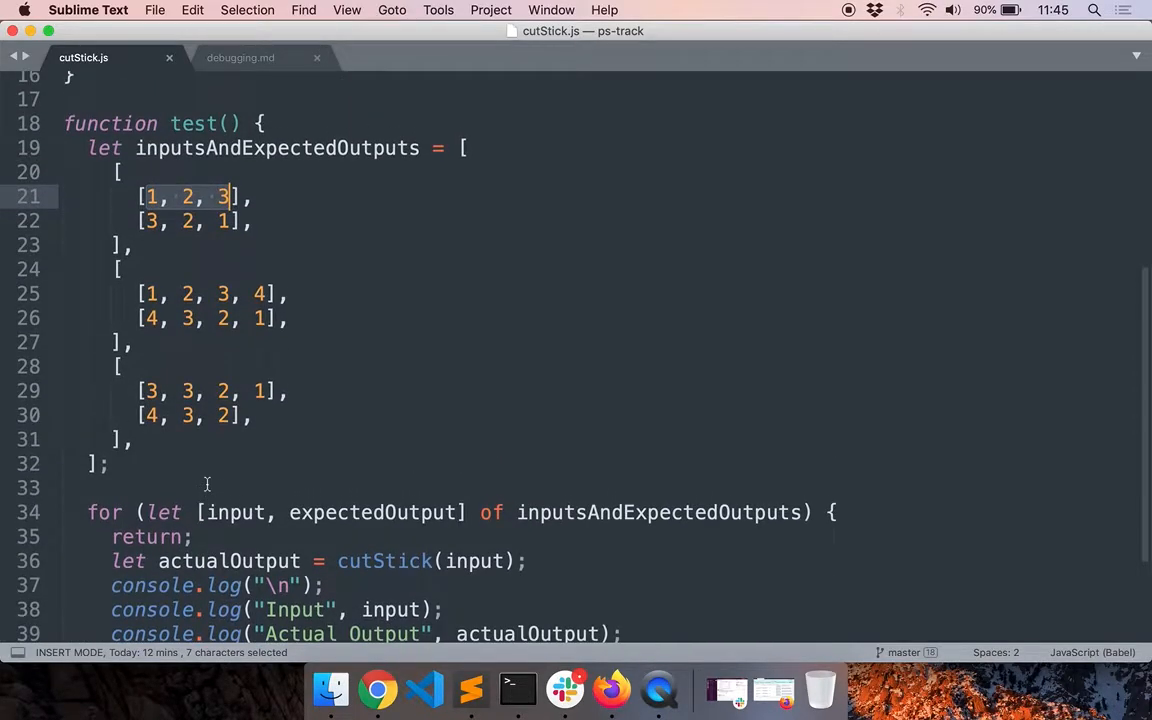
scroll("down", 3)
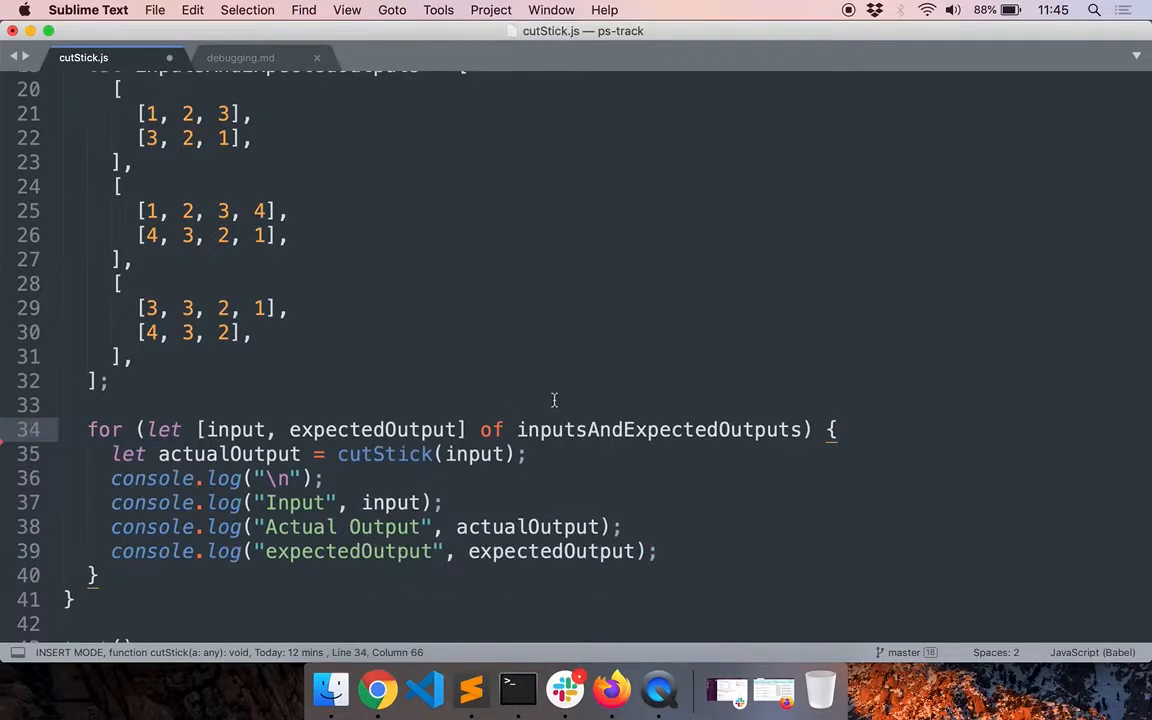
key("cmd+s")
type("c")
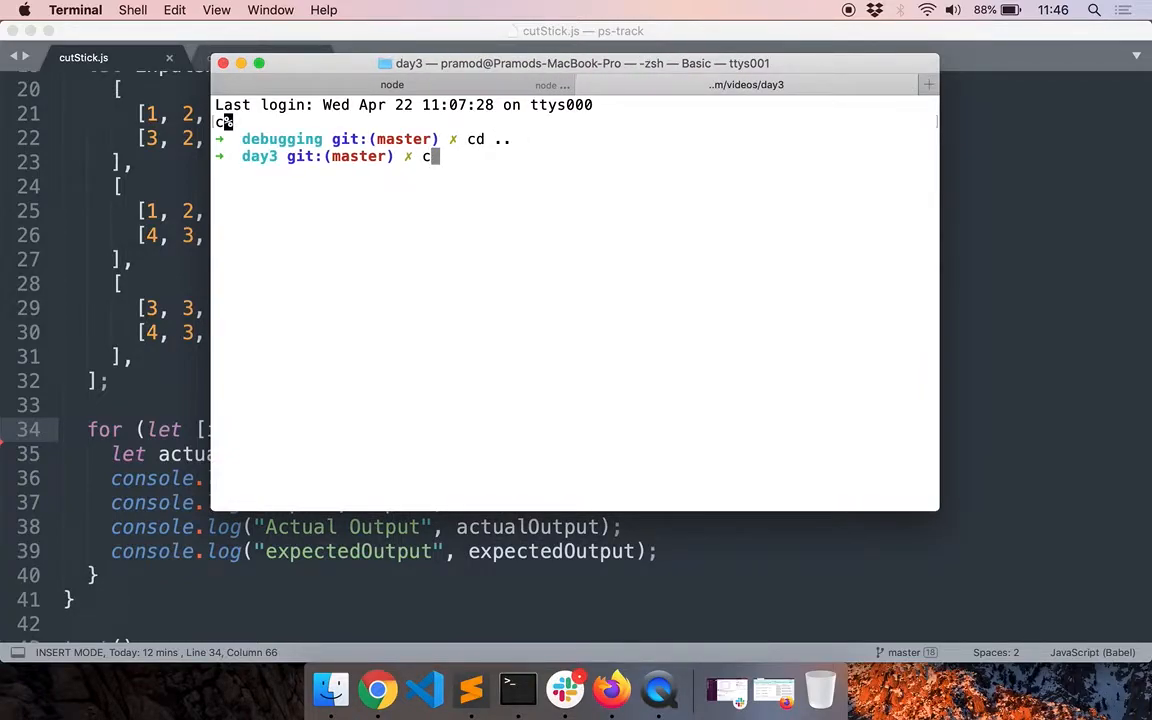
Step: Move into the case_studies folder and run cutStick.js, showing undefined outputs for three tests
type("ls")
key("enter")
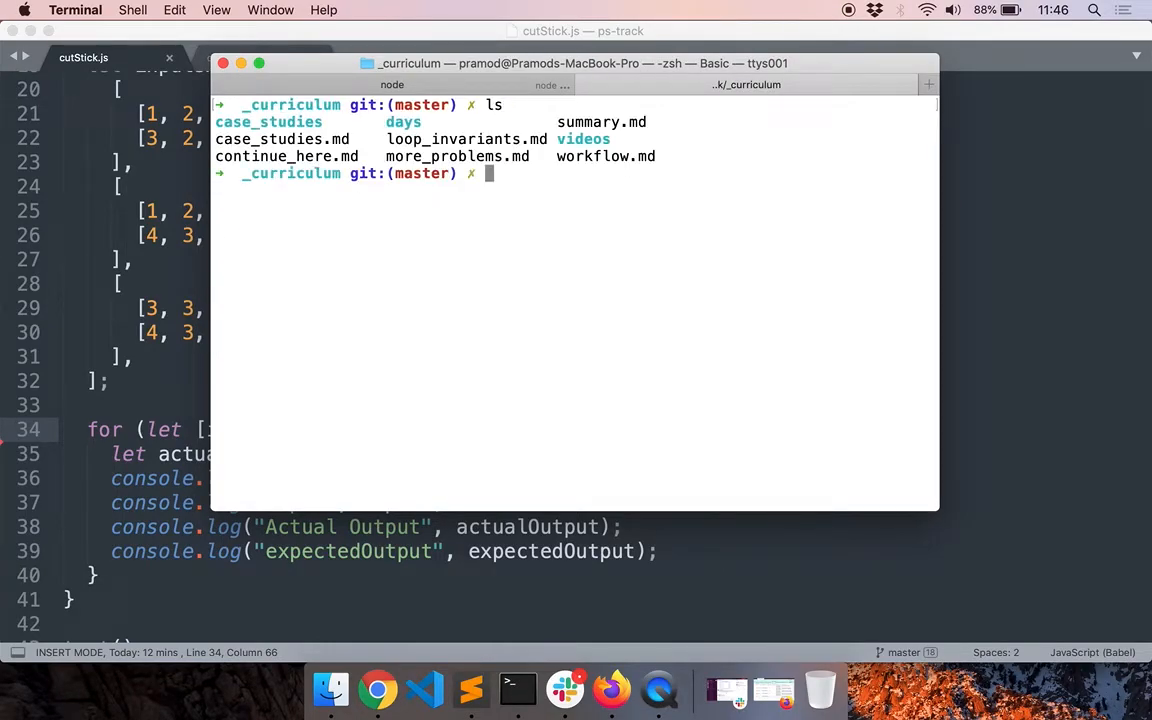
type("cd case_studies")
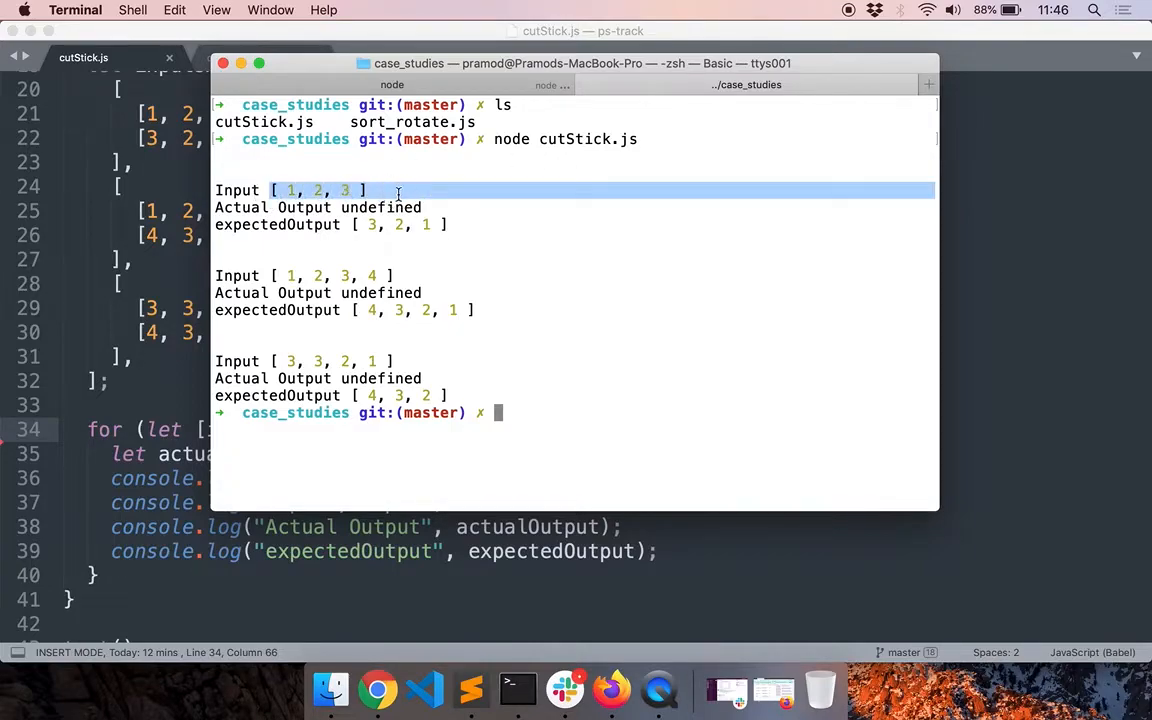
double_click(380, 207)
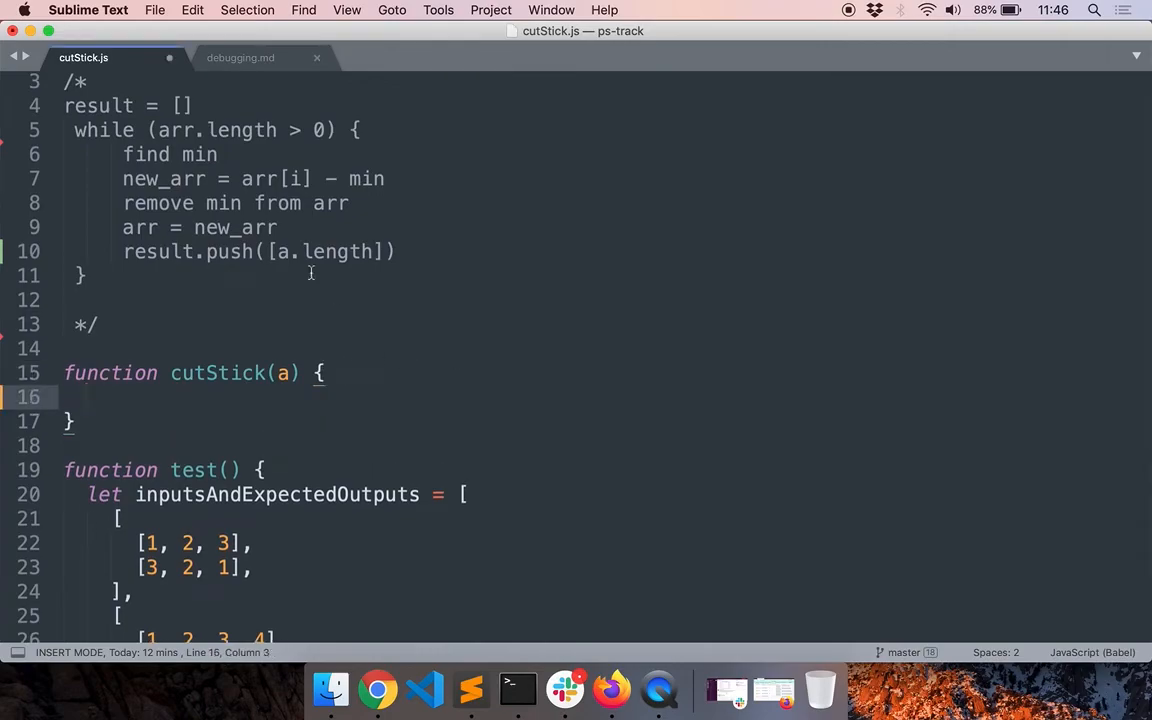
Step: Review the while-loop pseudocode, then return to the empty cutStick function body
left_click_drag(74, 130, 85, 275)
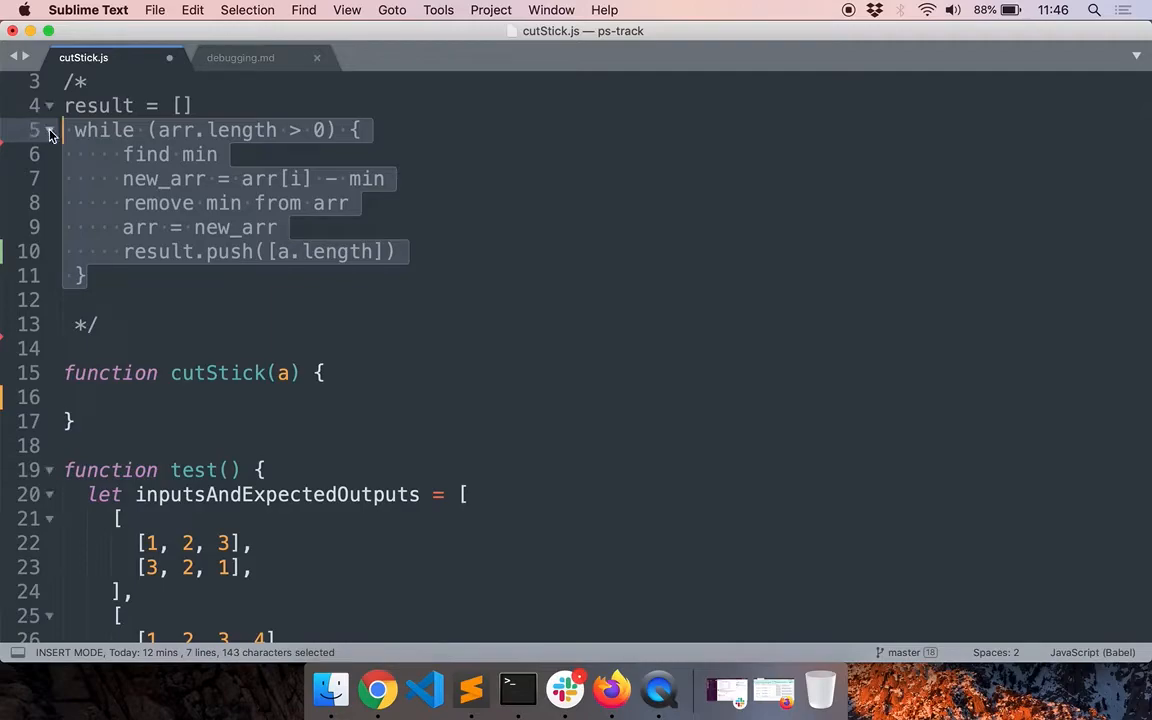
mouse_move(200, 180)
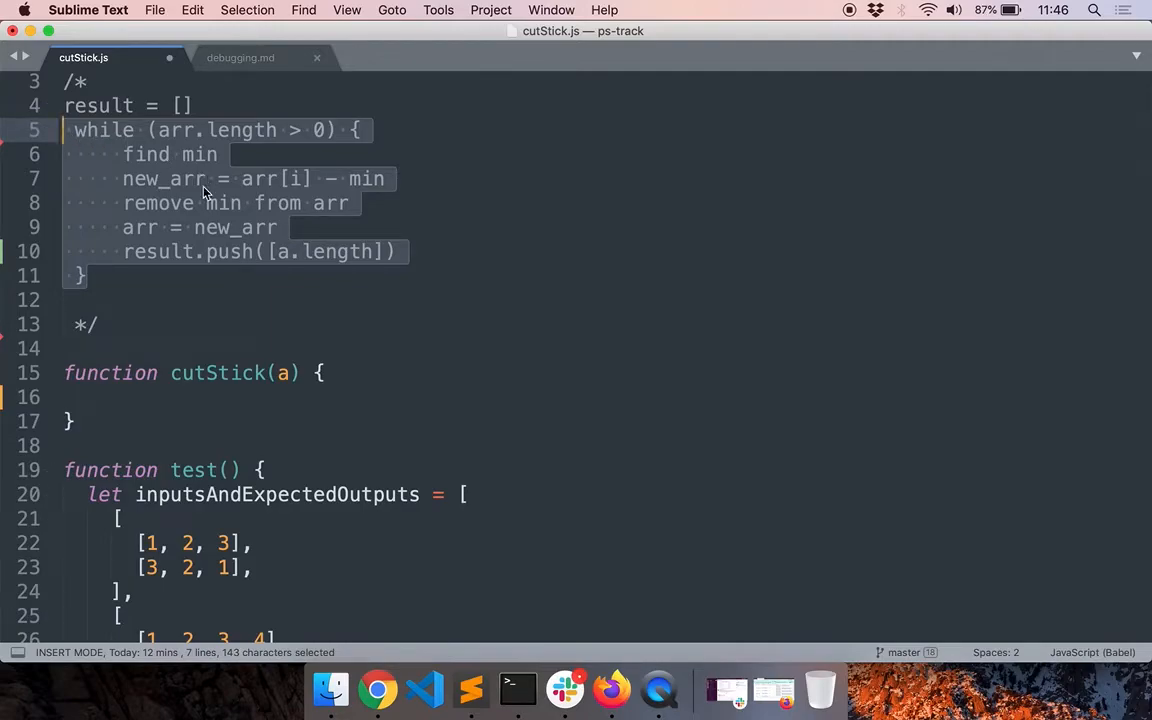
left_click(183, 396)
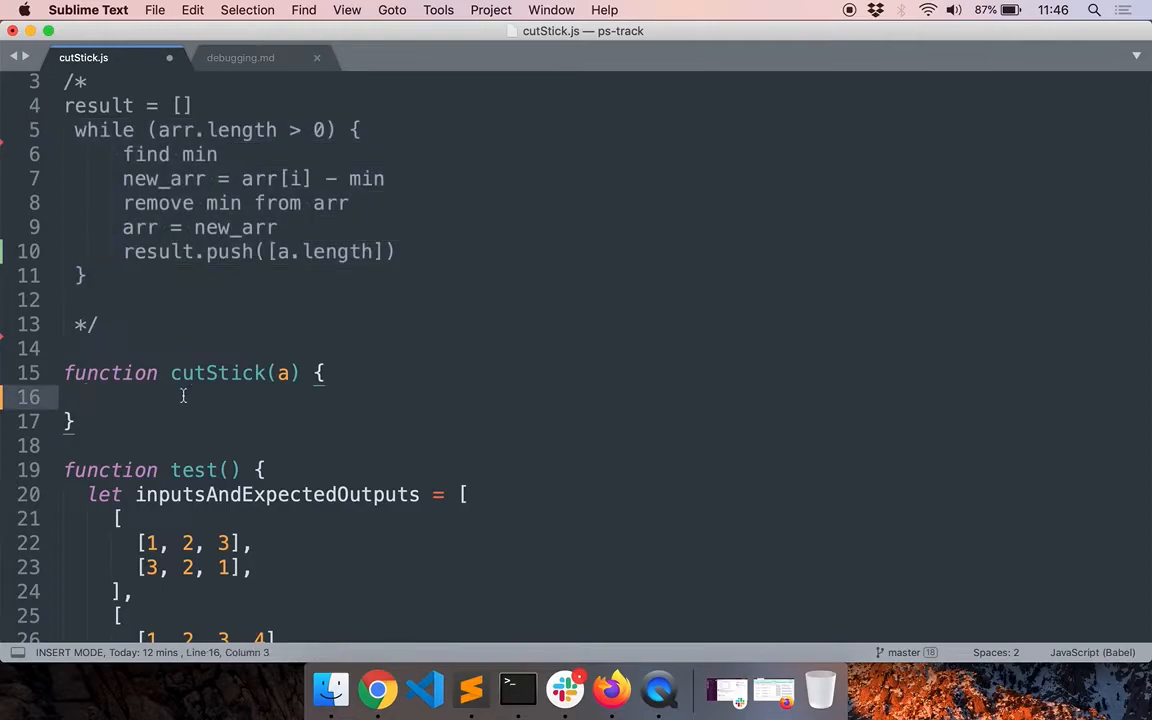